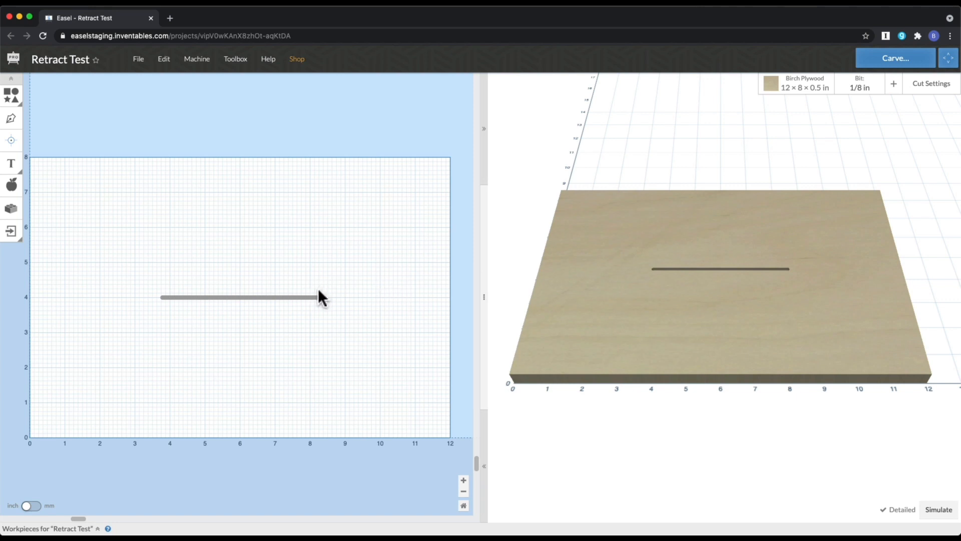
mouse_move(135, 268)
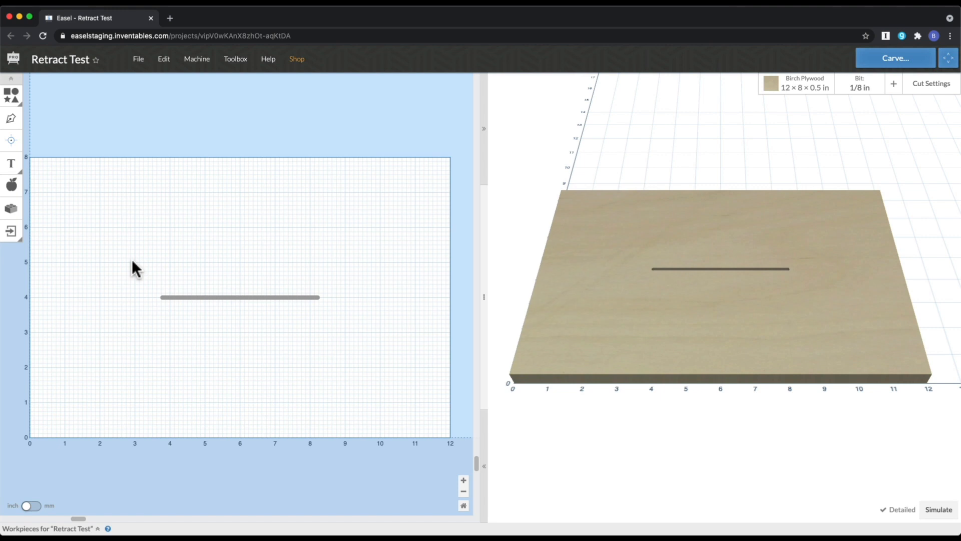
mouse_move(469, 271)
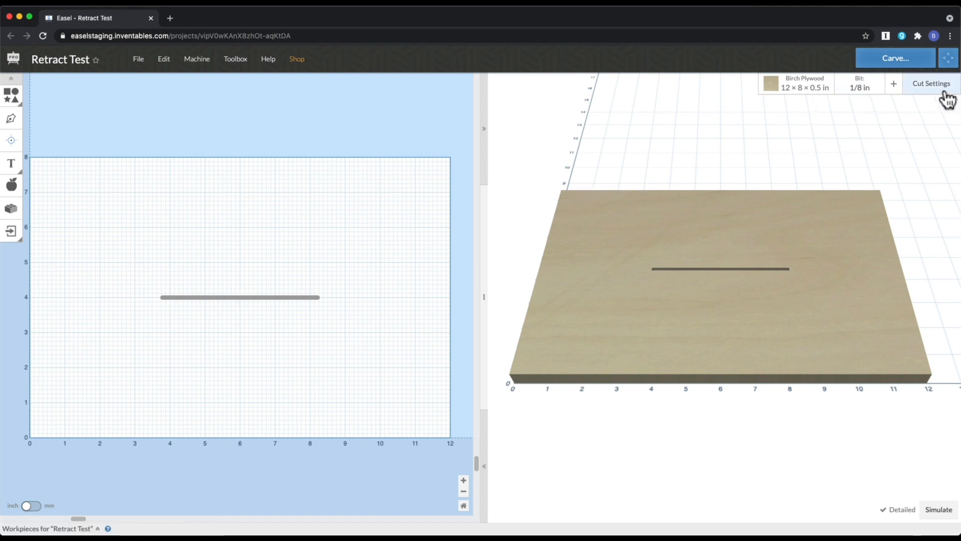
Launch the toolpath simulation for the single-line design on the plywood
left_click(931, 84)
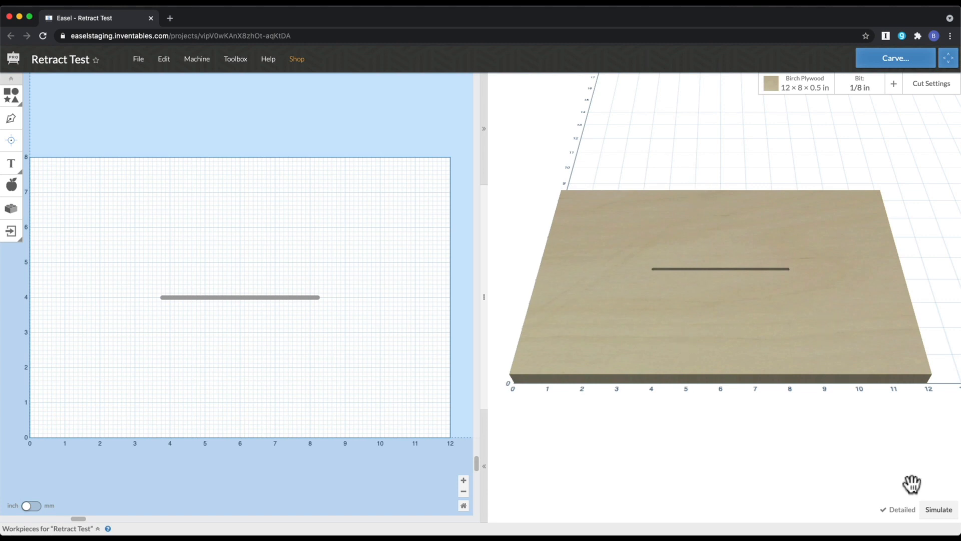
left_click(937, 510)
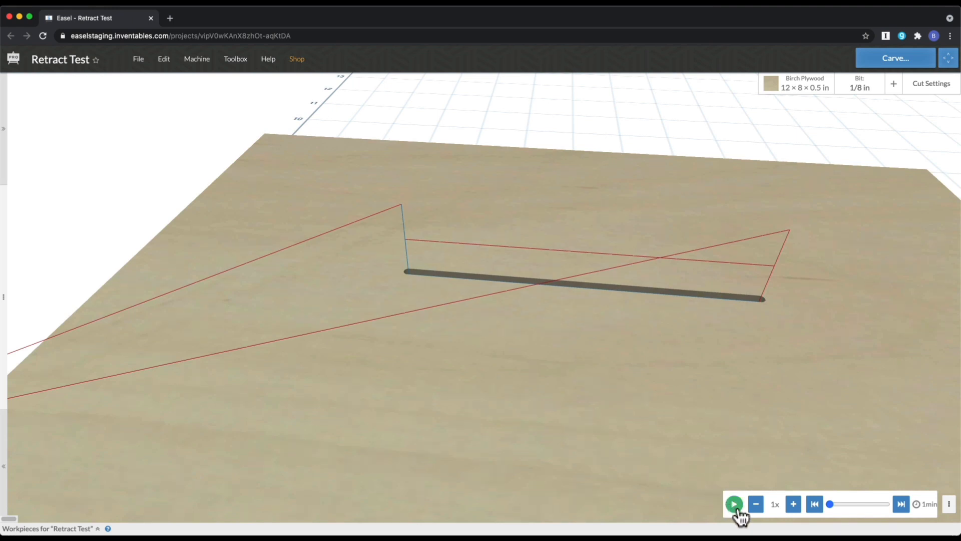
Play, pause and resume the simulation until the bit carves the line and retracts
left_click(734, 503)
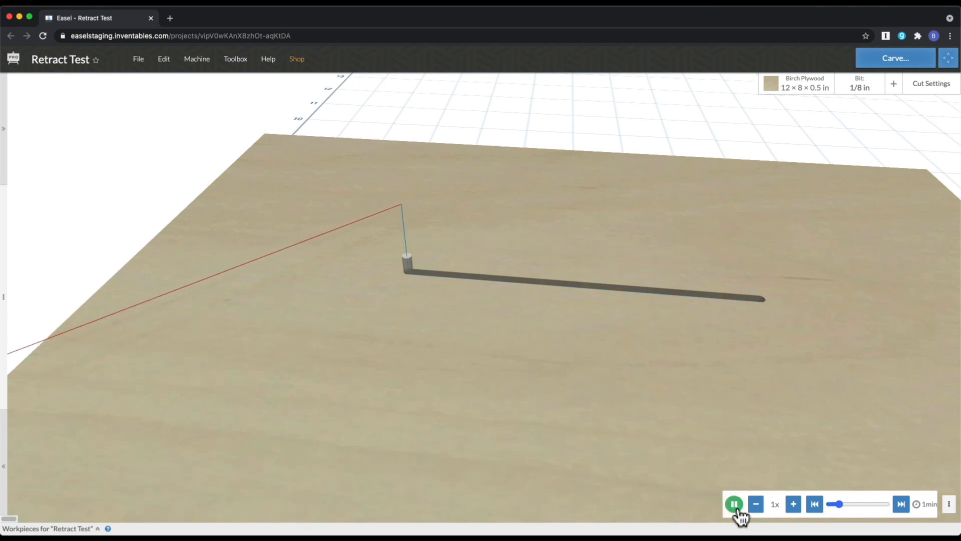
left_click(734, 503)
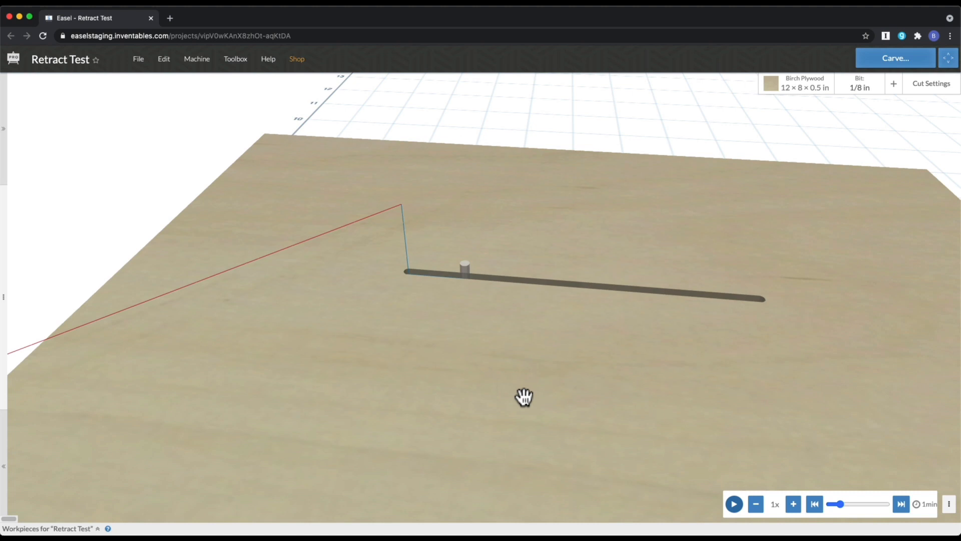
left_click(734, 503)
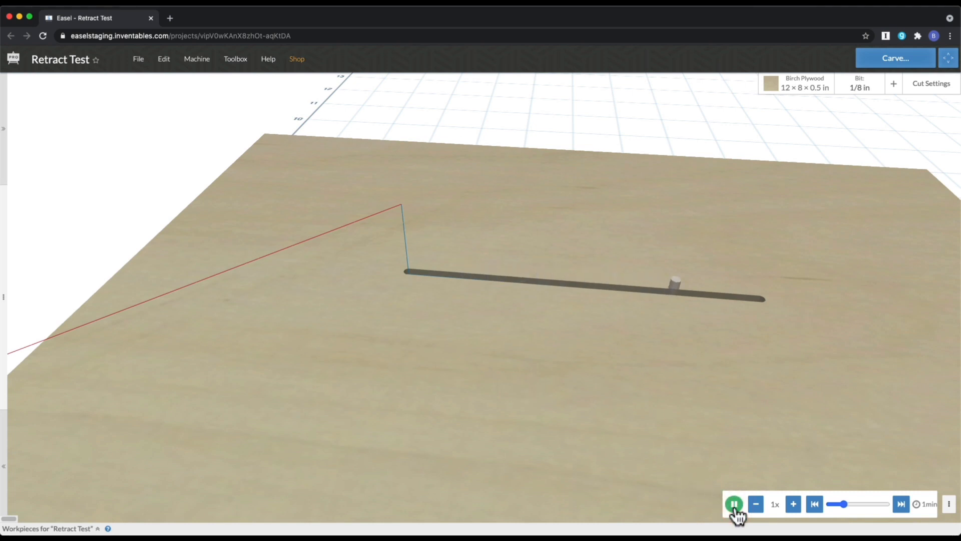
left_click(734, 503)
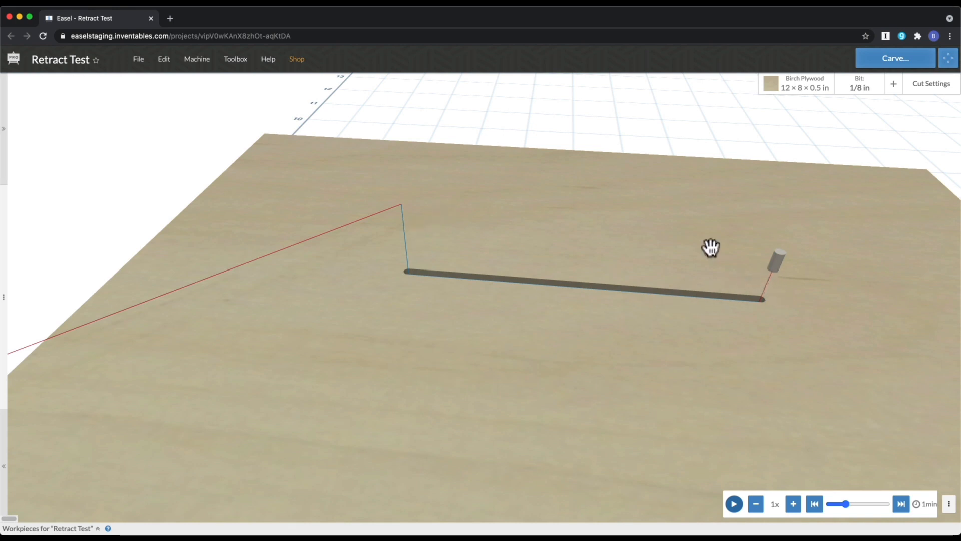
mouse_move(700, 357)
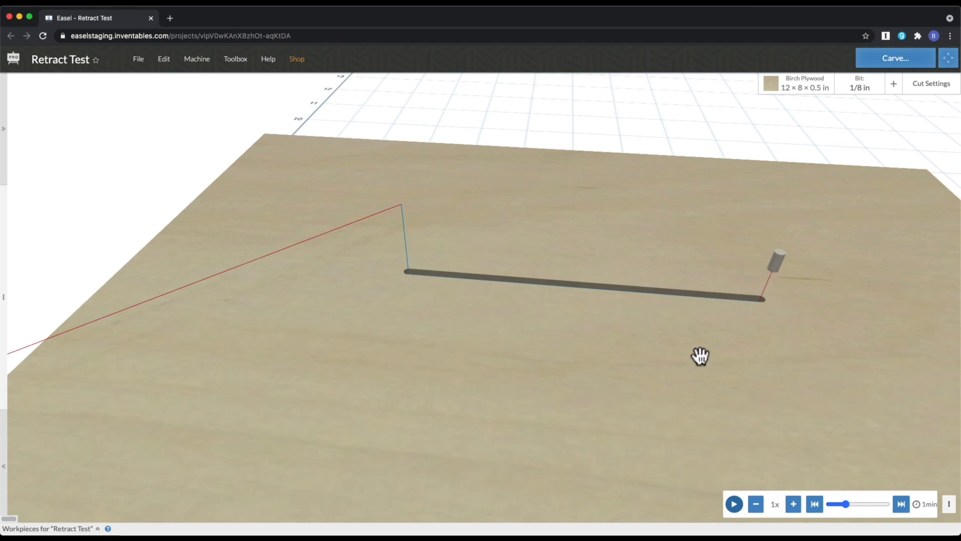
mouse_move(763, 293)
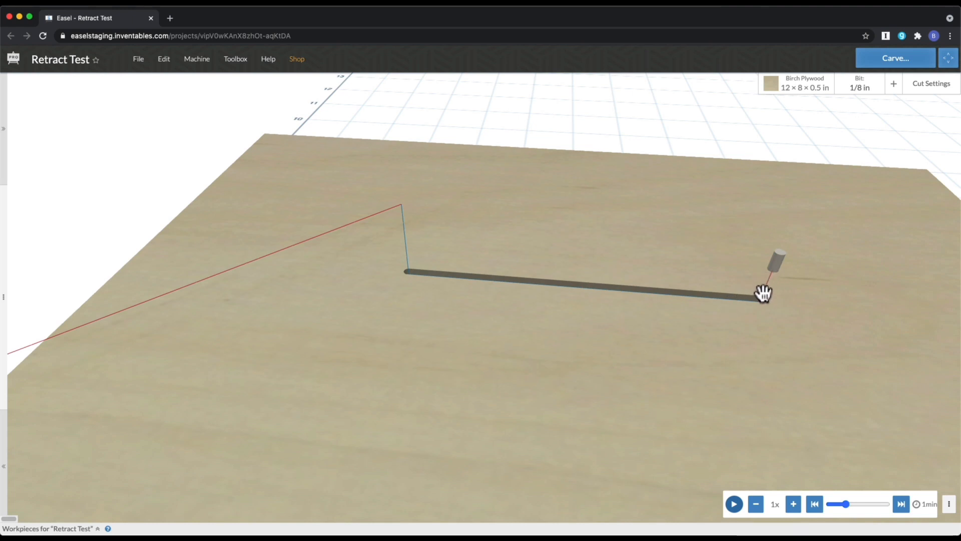
mouse_move(778, 245)
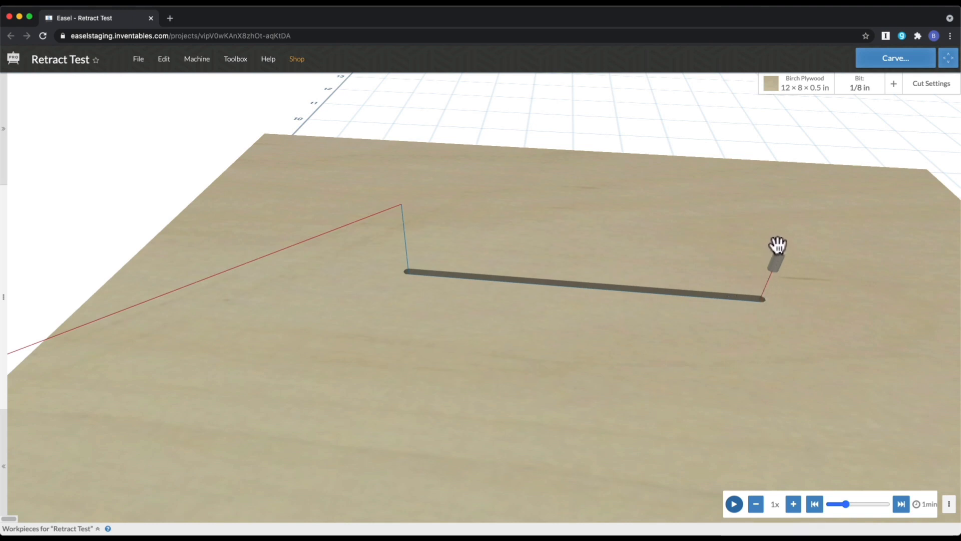
mouse_move(765, 249)
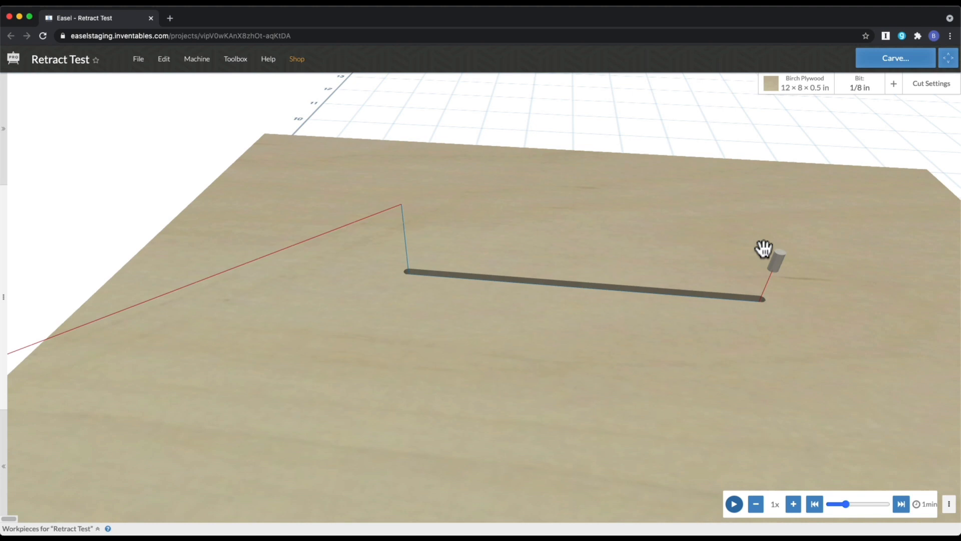
mouse_move(764, 233)
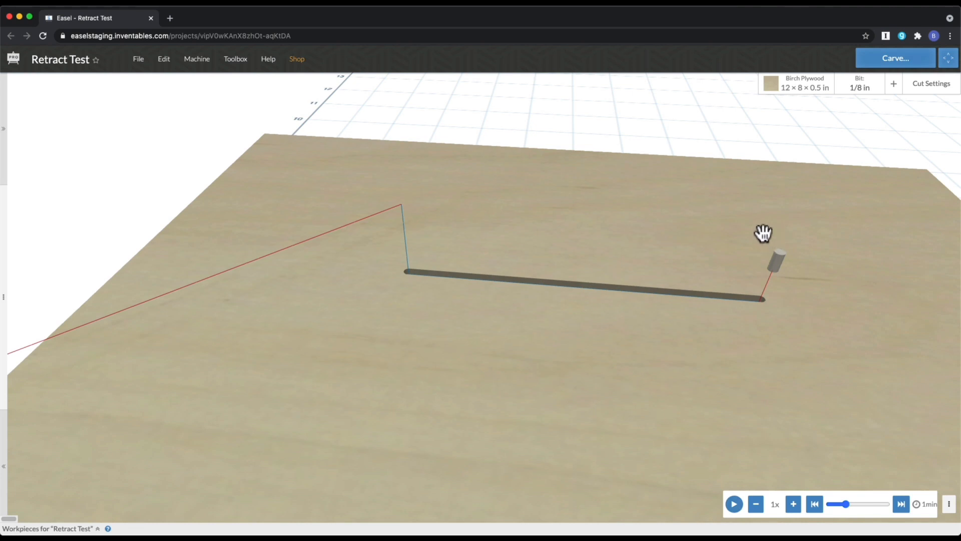
mouse_move(751, 306)
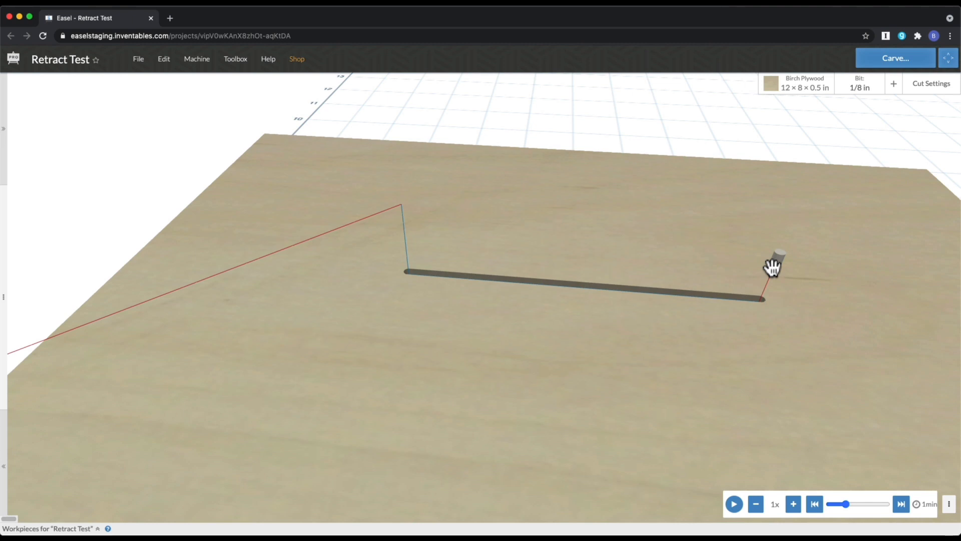
left_click(931, 83)
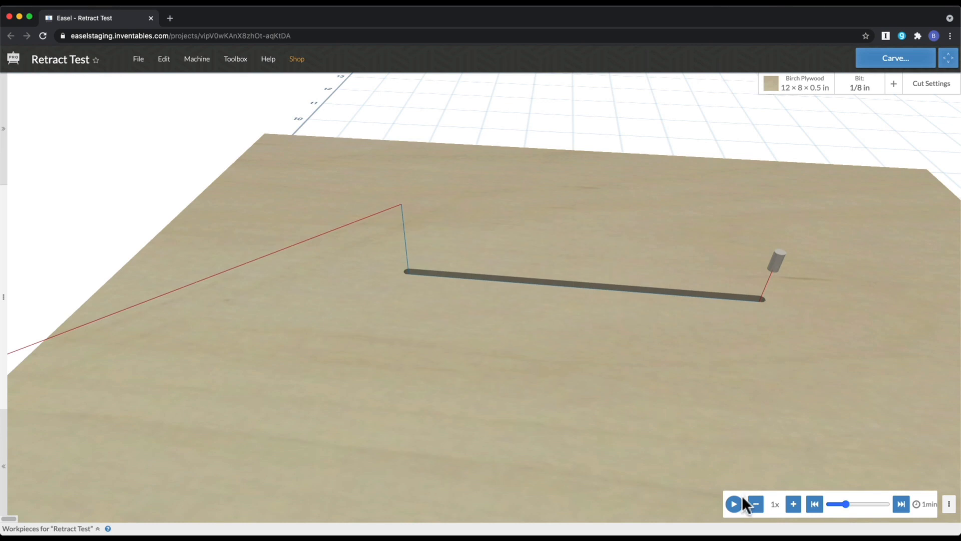
Continue the simulation through the rapid travel move back along the line
left_click(734, 503)
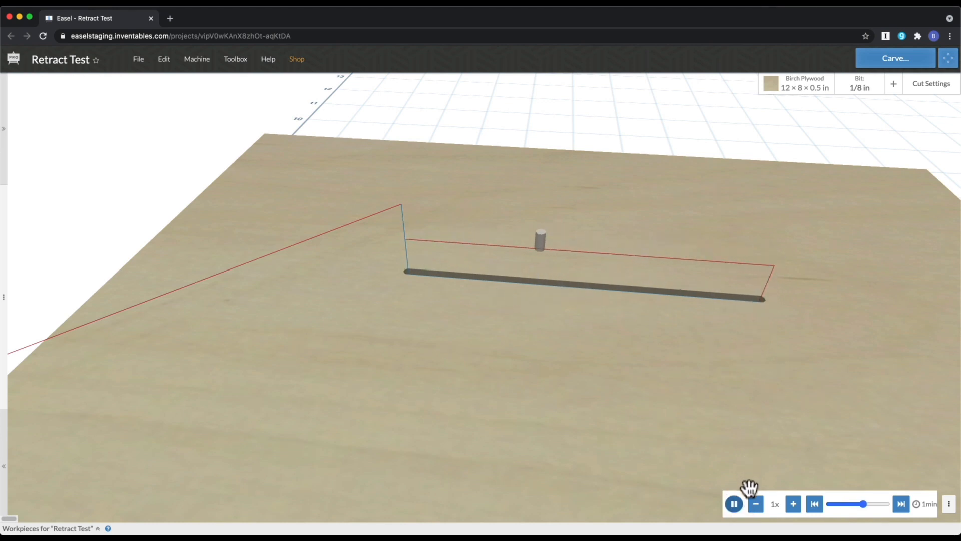
left_click(733, 503)
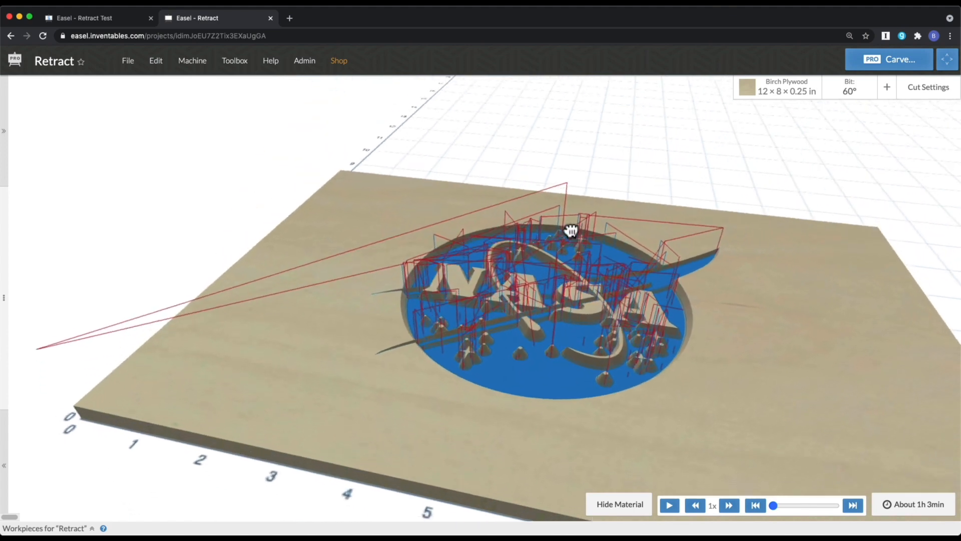
Orbit the Retract project's NASA logo preview to inspect the retract moves from the islands
left_click_drag(570, 230, 528, 248)
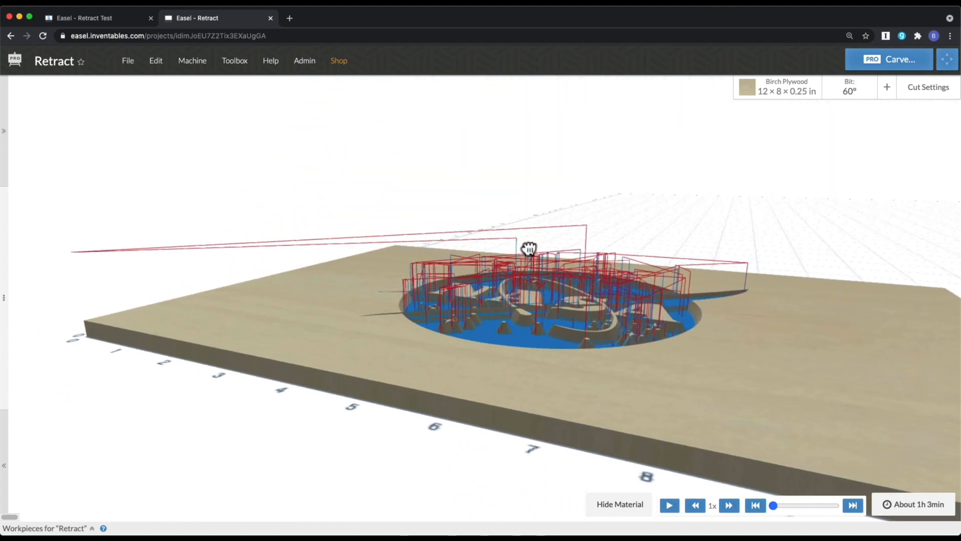
left_click_drag(528, 248, 502, 290)
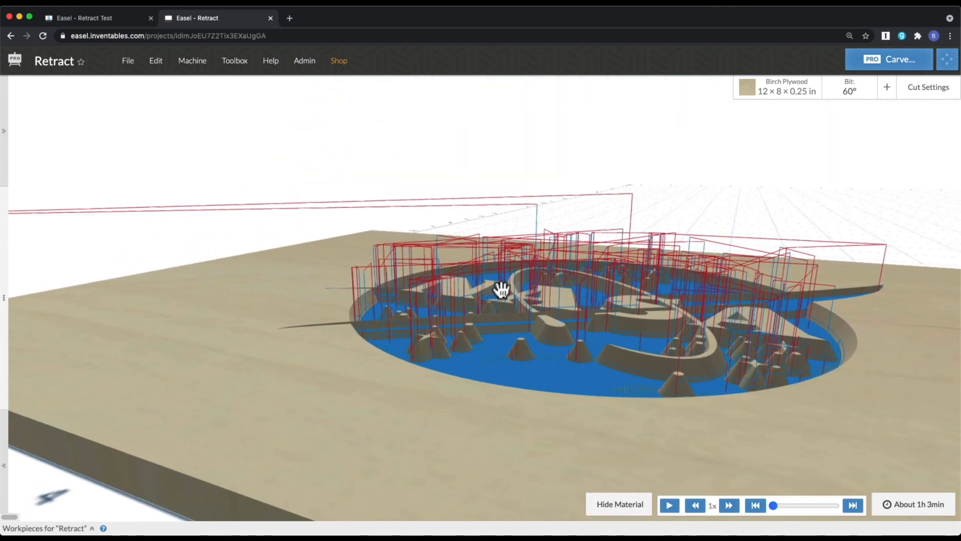
left_click_drag(502, 289, 494, 344)
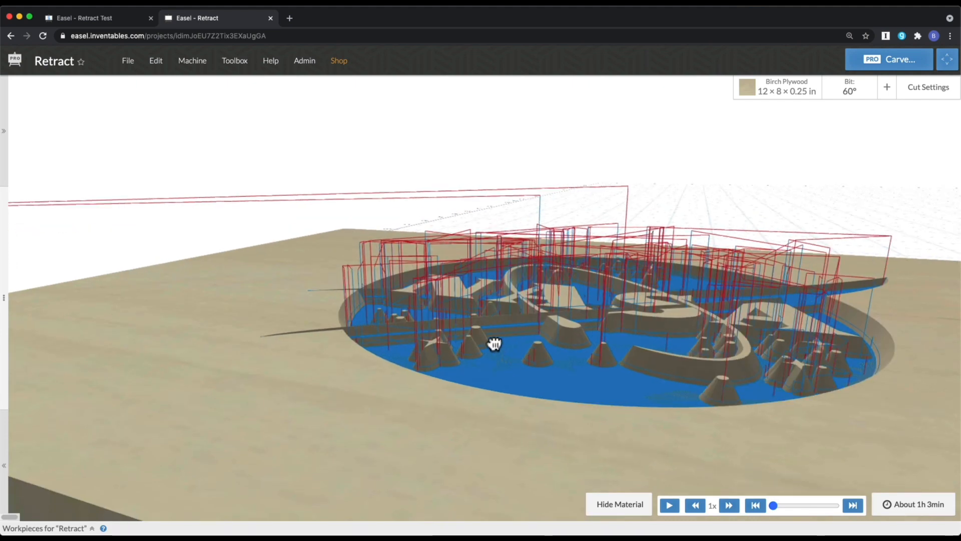
left_click_drag(495, 343, 483, 219)
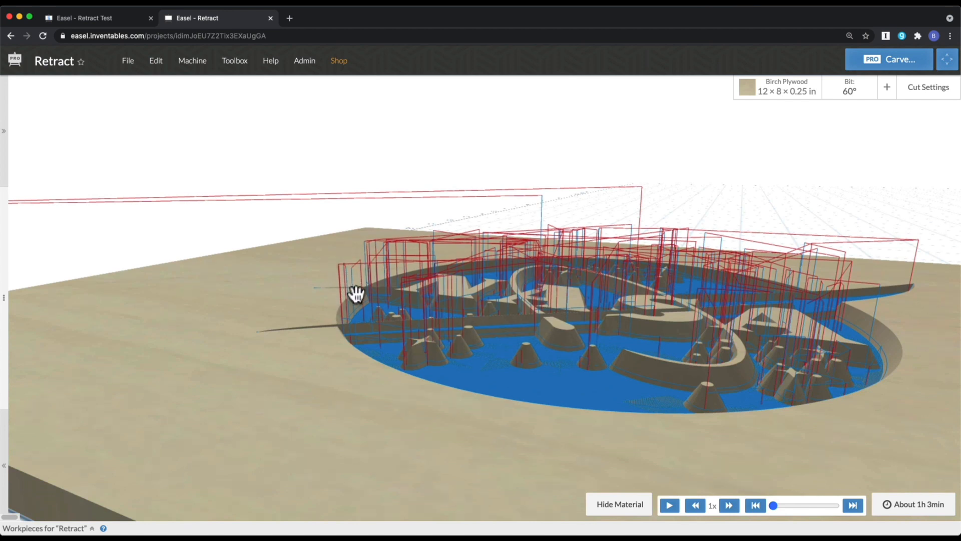
mouse_move(367, 265)
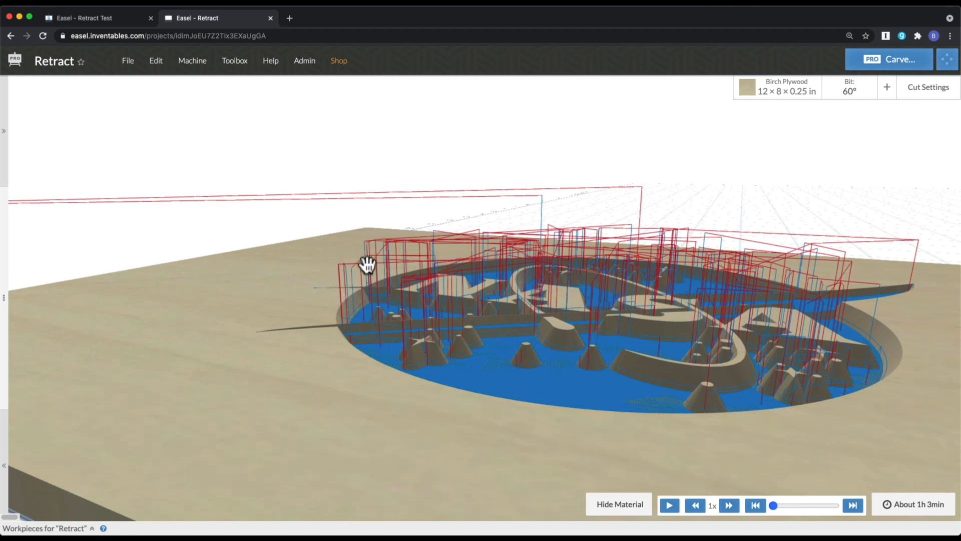
mouse_move(343, 267)
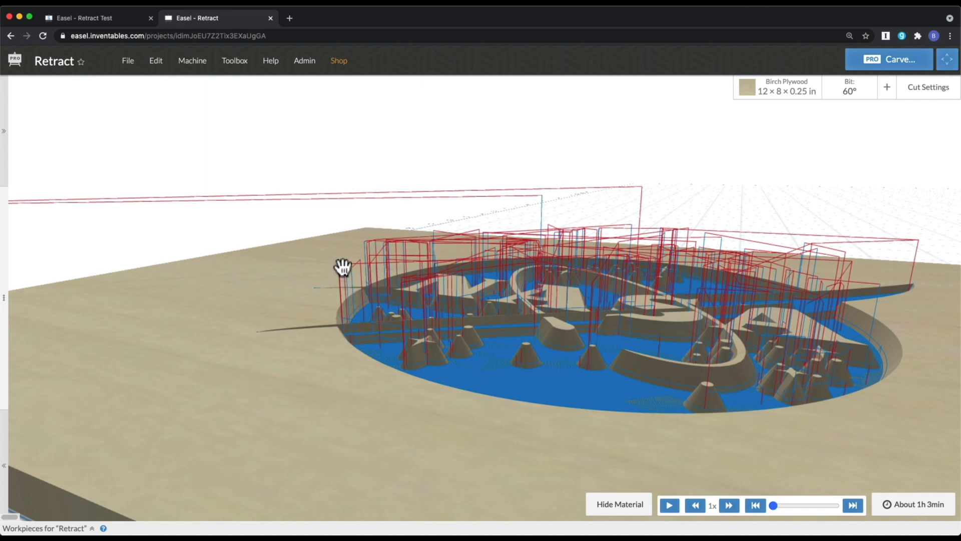
mouse_move(365, 267)
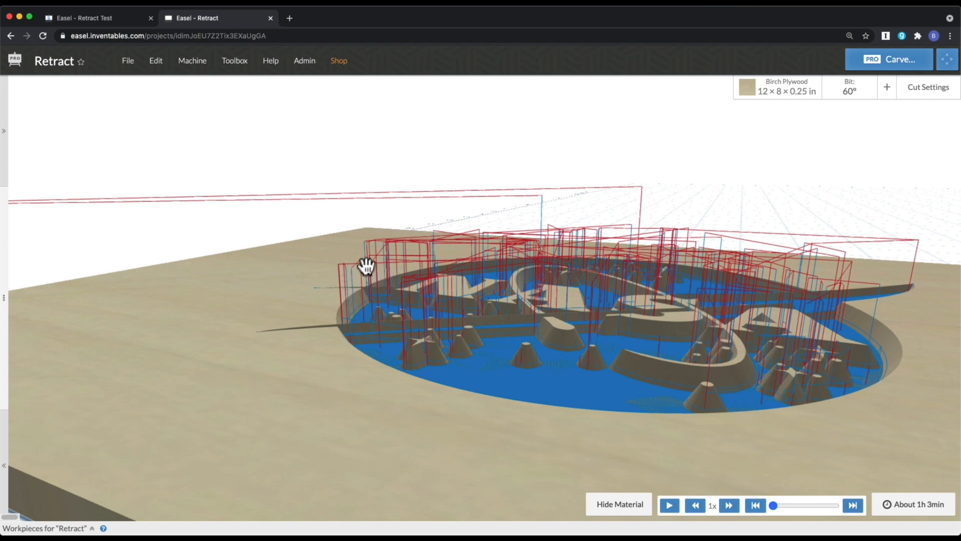